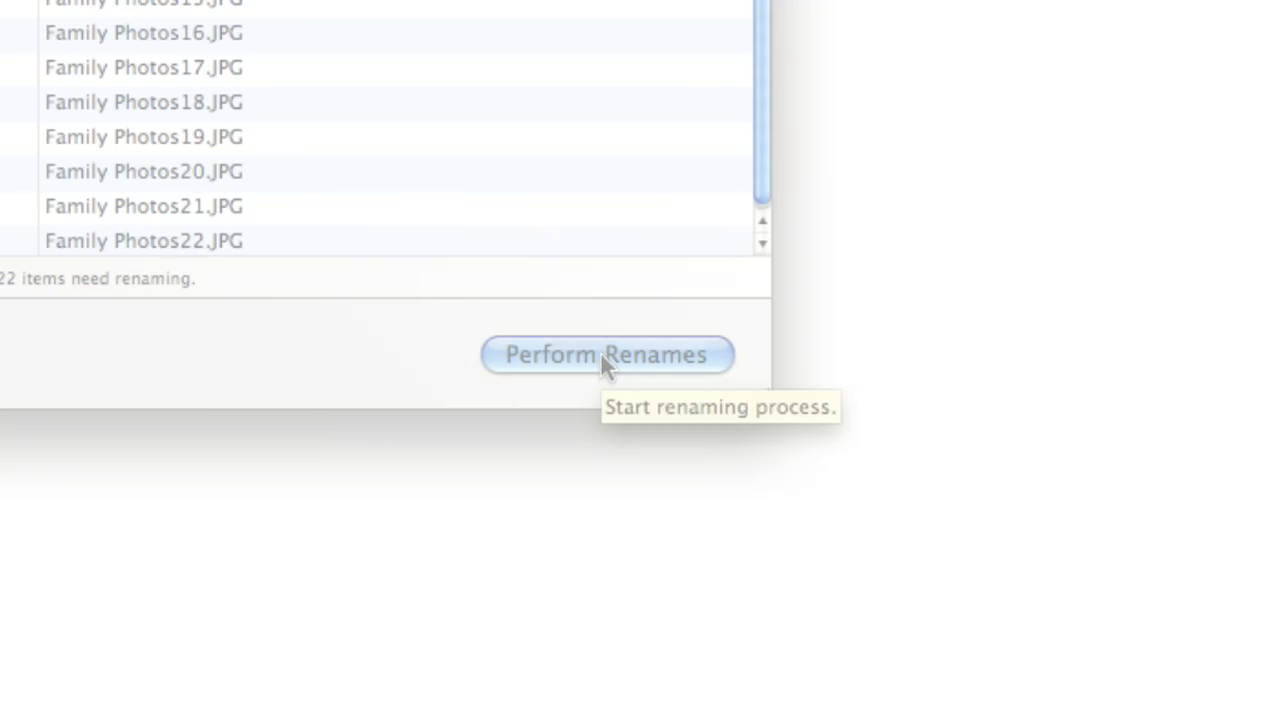
# Load the DSC_4242–DSC_4259 photos to preview with a Hello_ prefix
pyautogui.click(612, 354)
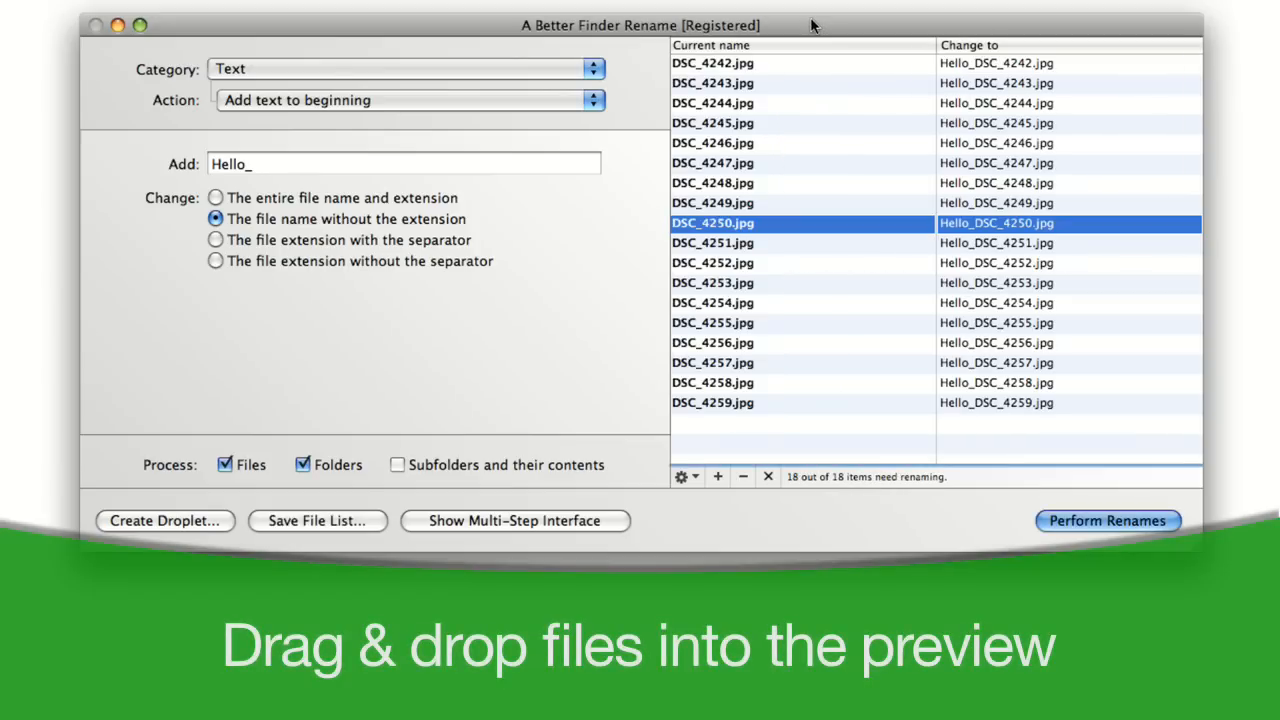
pyautogui.moveTo(884, 72)
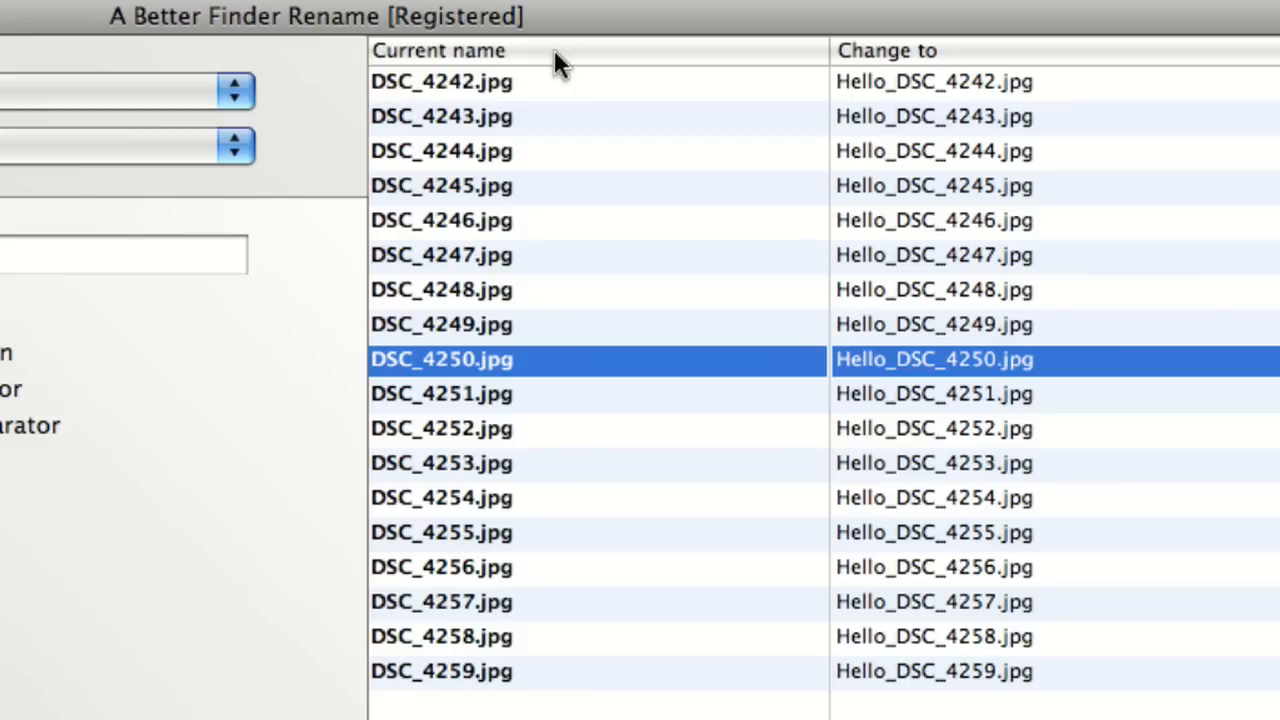
pyautogui.moveTo(550, 704)
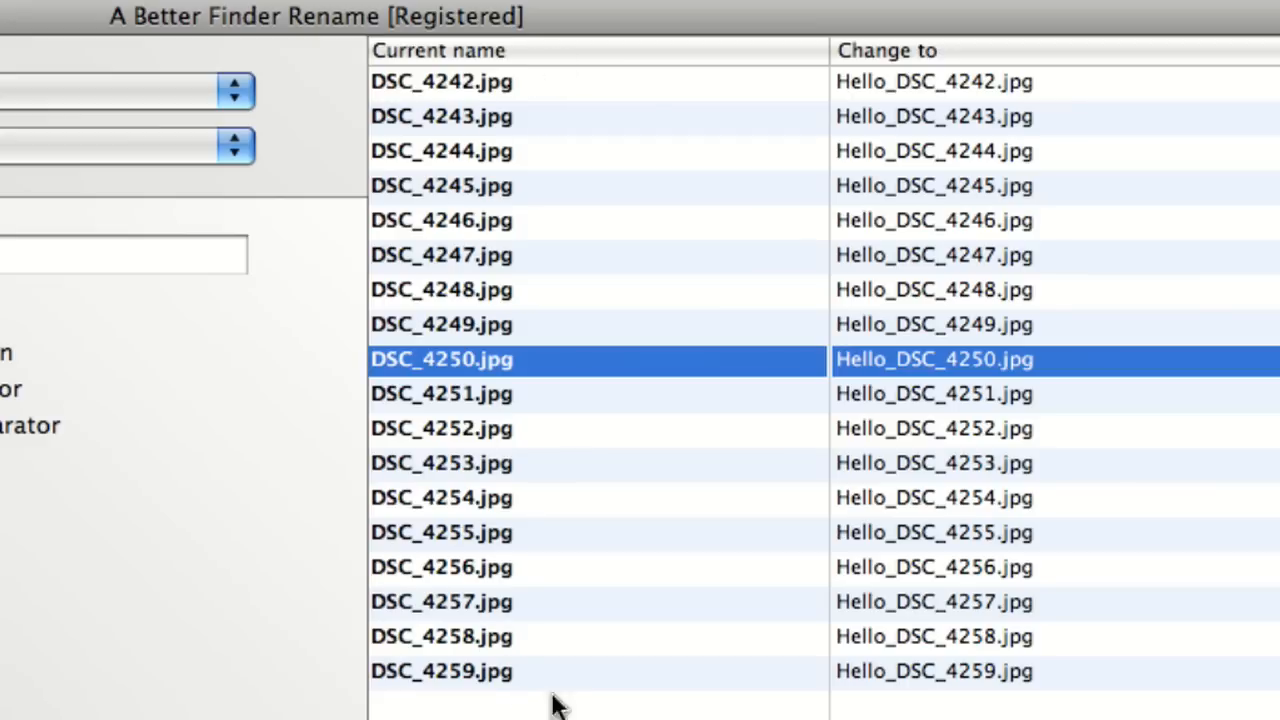
pyautogui.moveTo(976, 228)
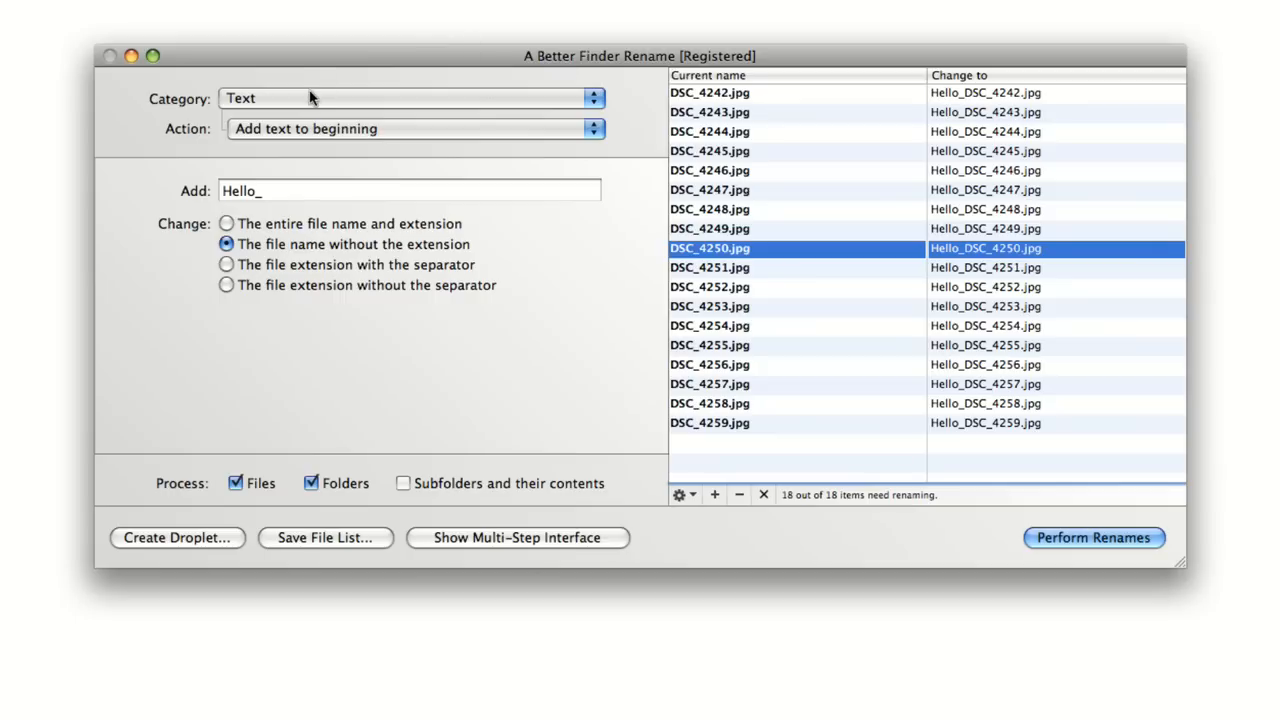
pyautogui.moveTo(314, 100)
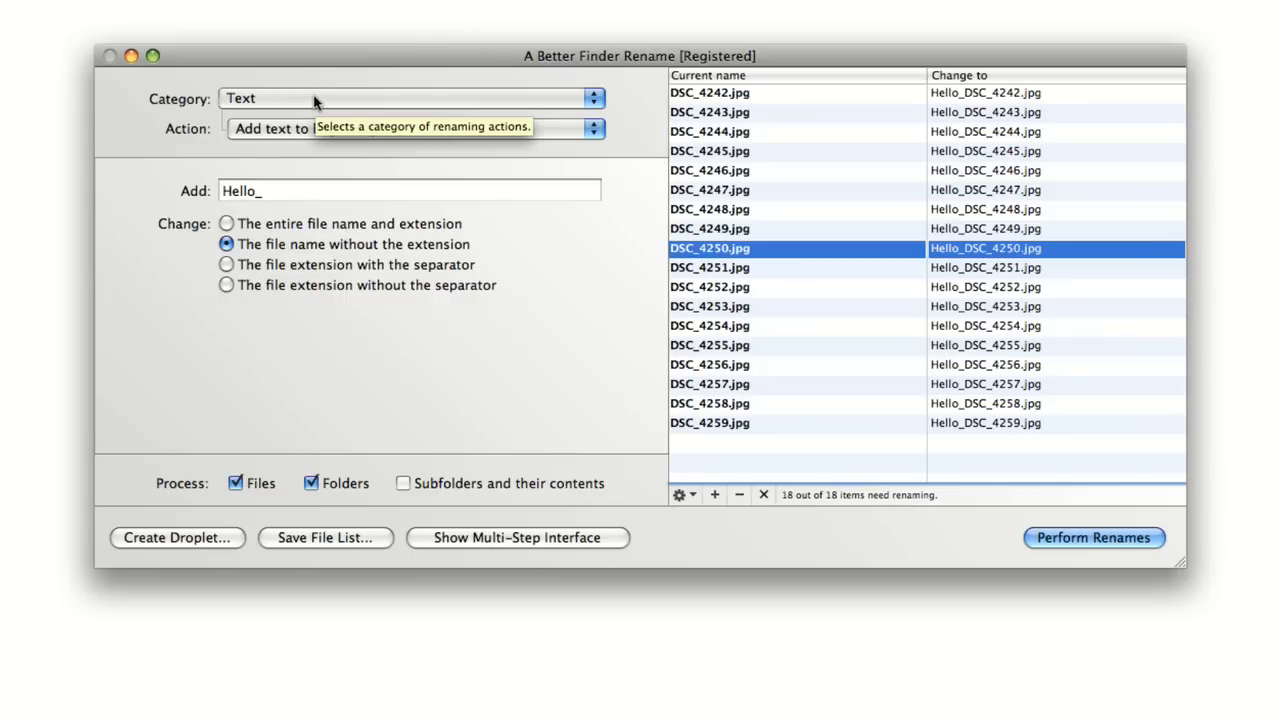
# Choose the Sequence Numbers category with the Produce sequence number list action
pyautogui.click(404, 100)
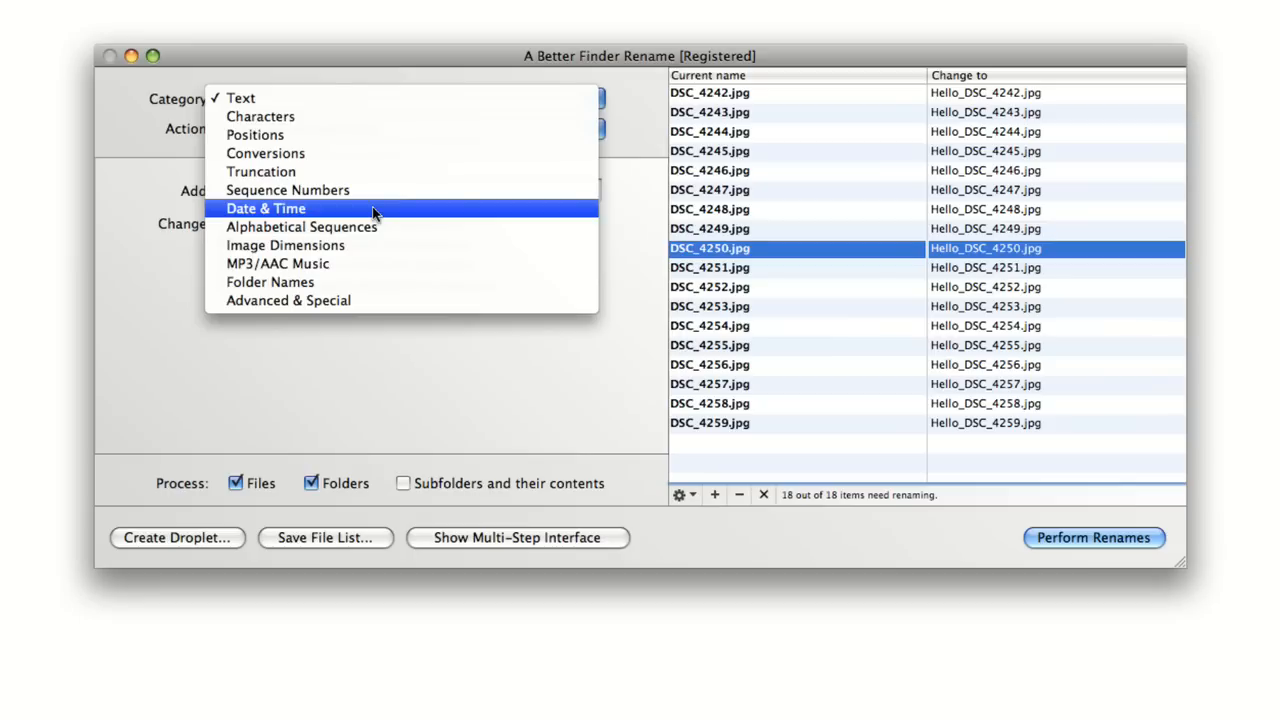
pyautogui.click(288, 190)
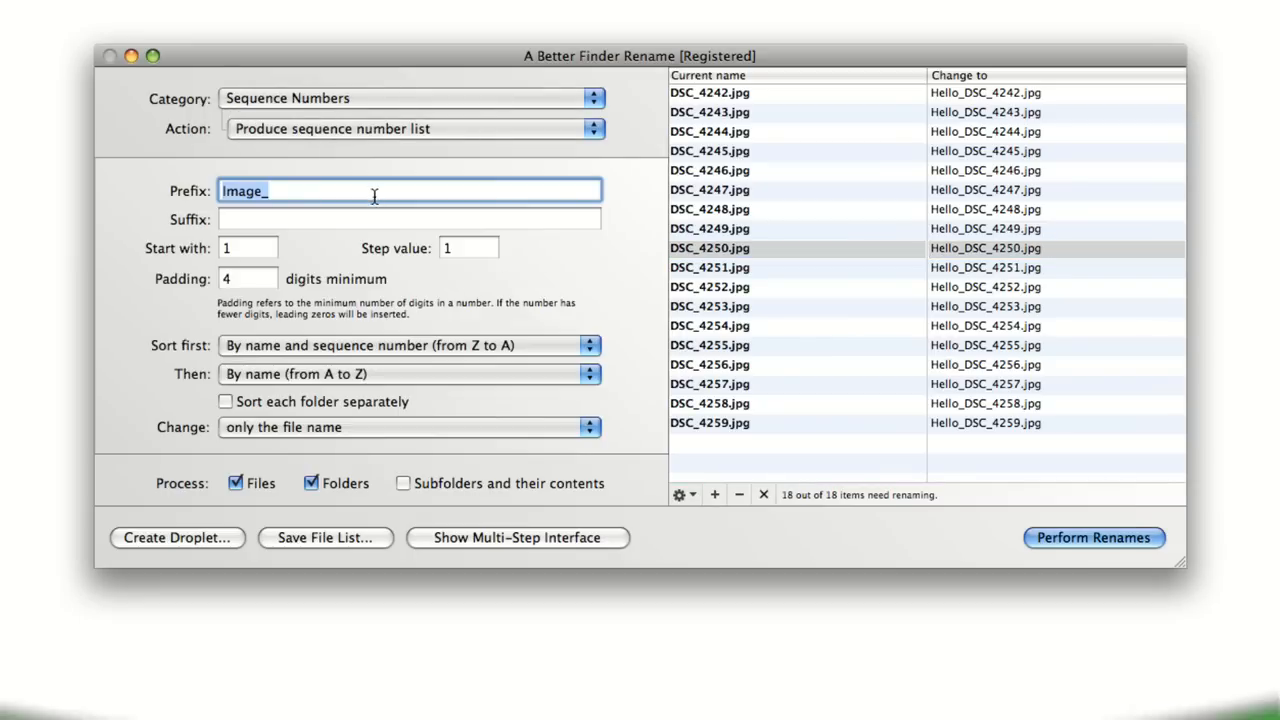
pyautogui.click(408, 128)
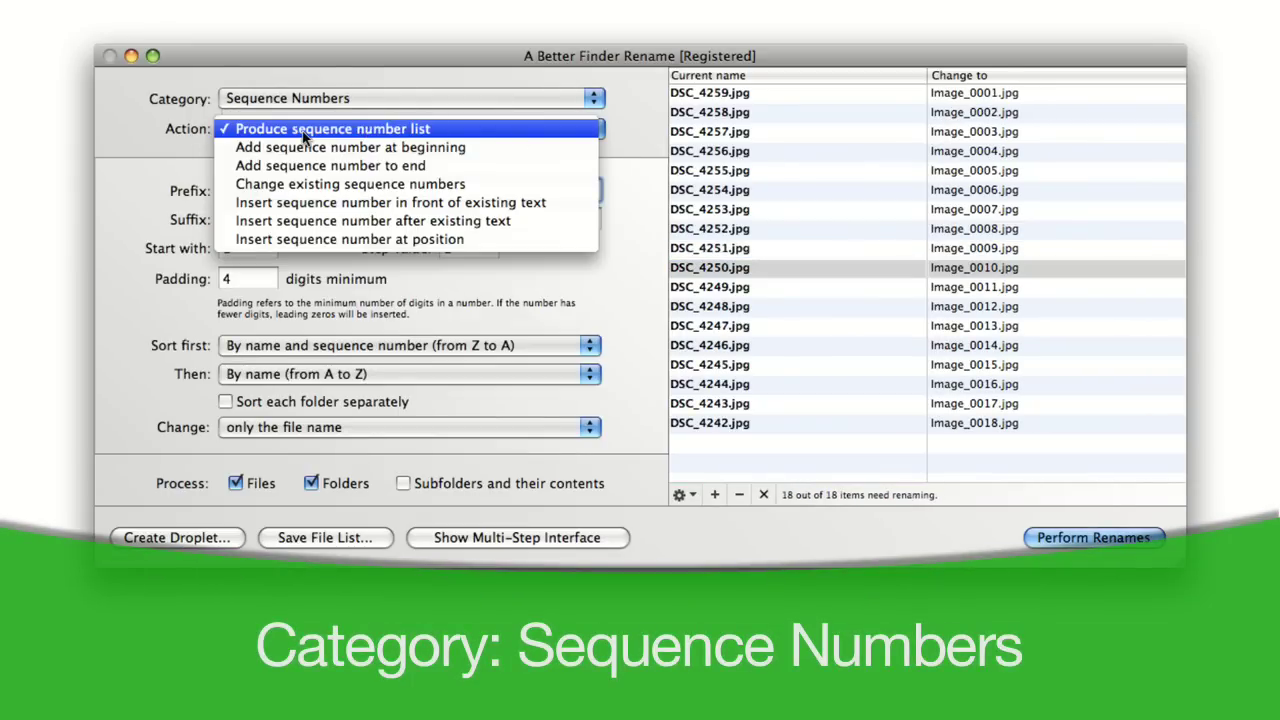
pyautogui.click(332, 128)
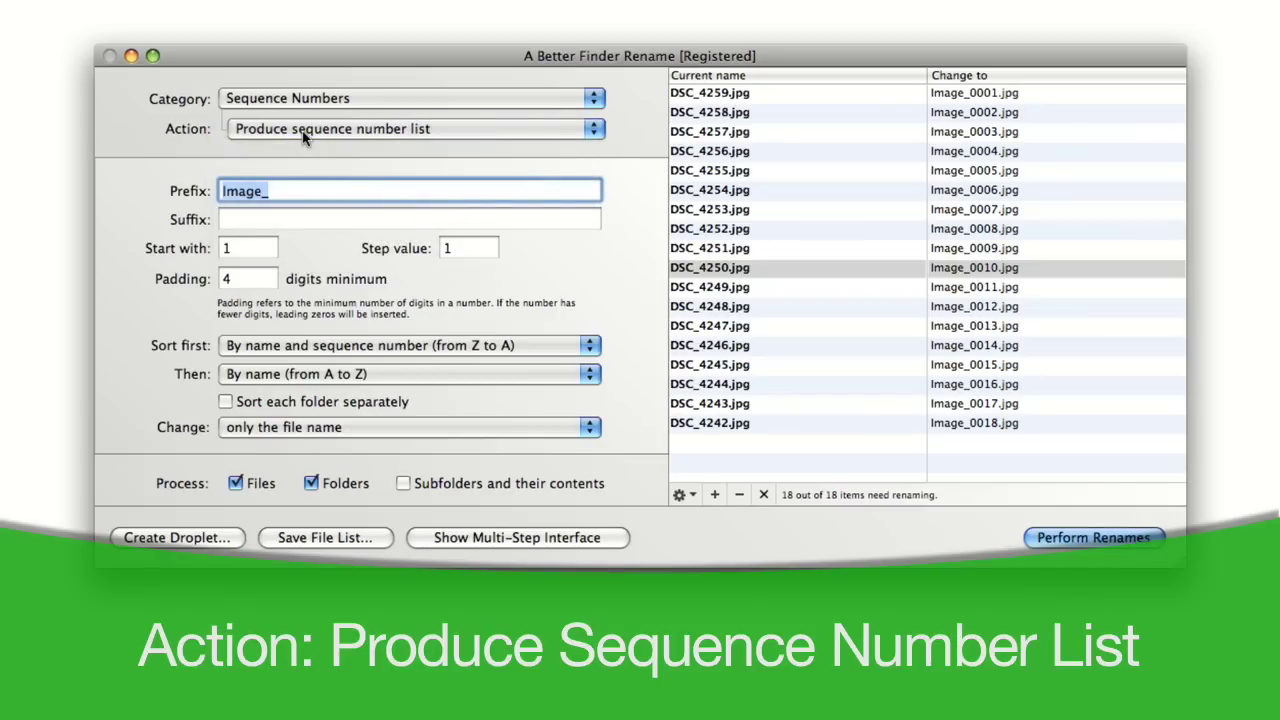
pyautogui.moveTo(322, 260)
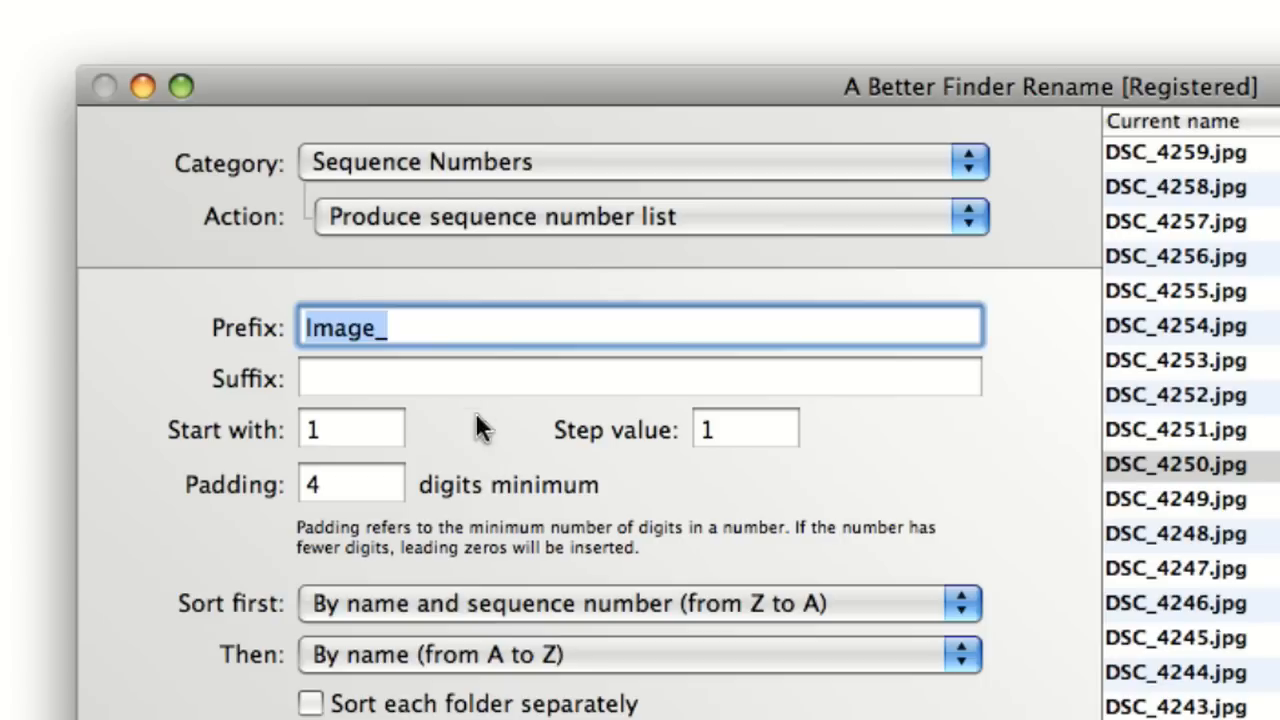
pyautogui.moveTo(184, 322)
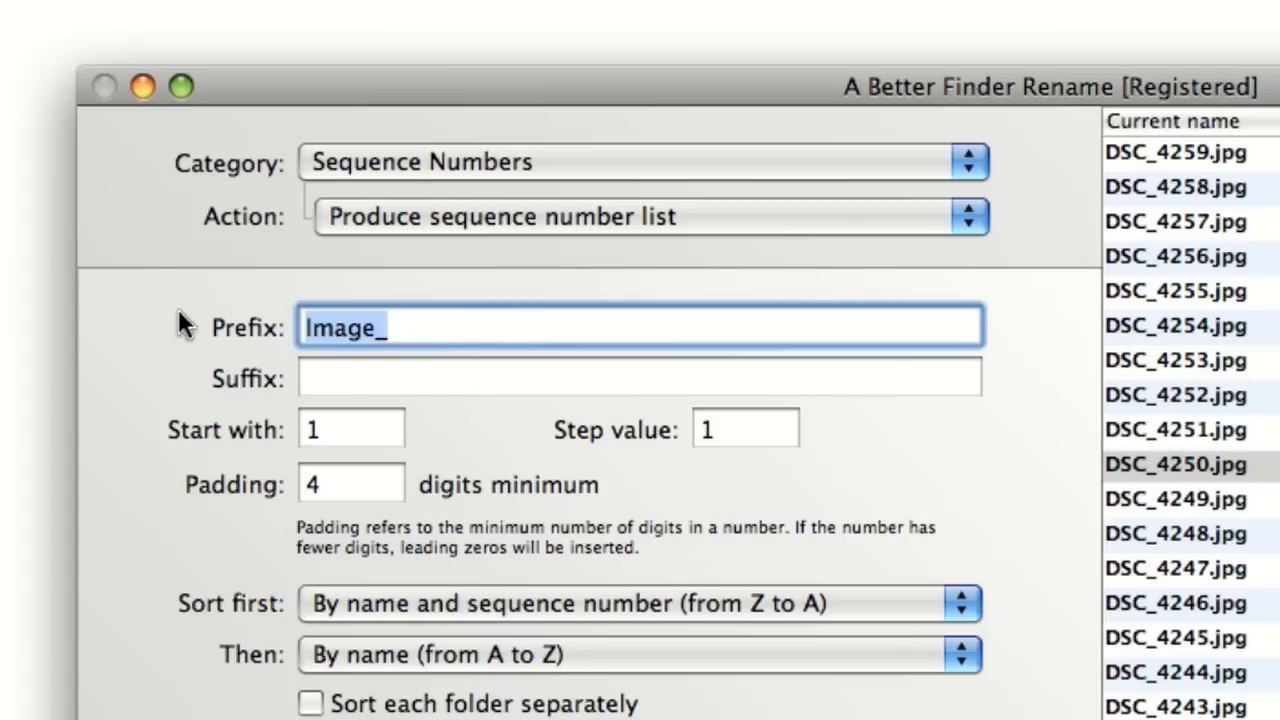
# Set the prefix to Holiday Snaps with 2-digit minimum padding
pyautogui.write('Ho')
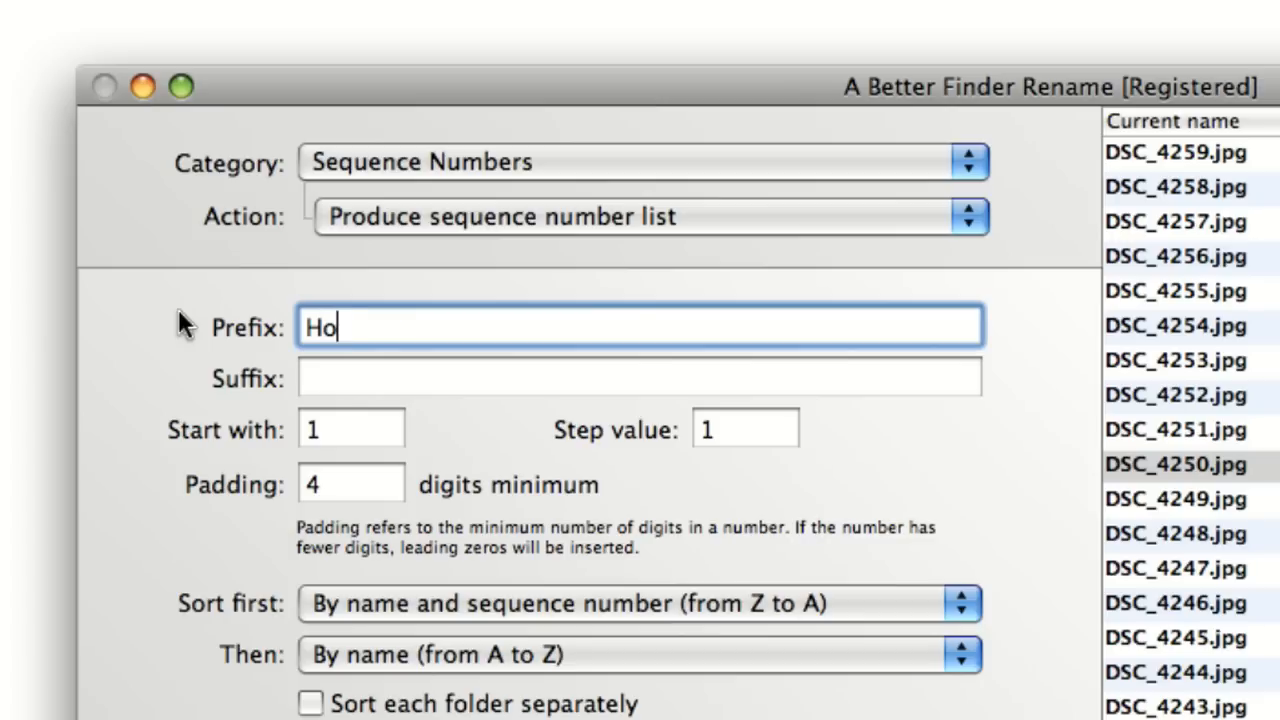
pyautogui.write('liday Snaps')
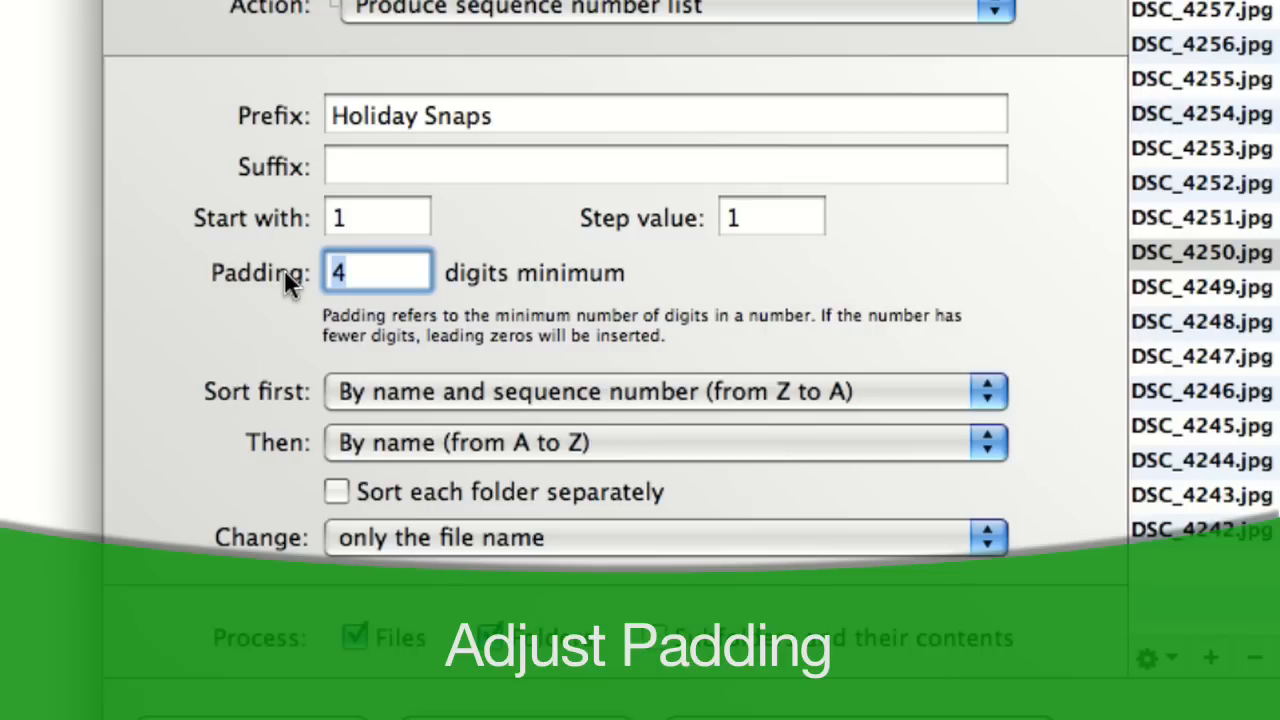
pyautogui.write('2')
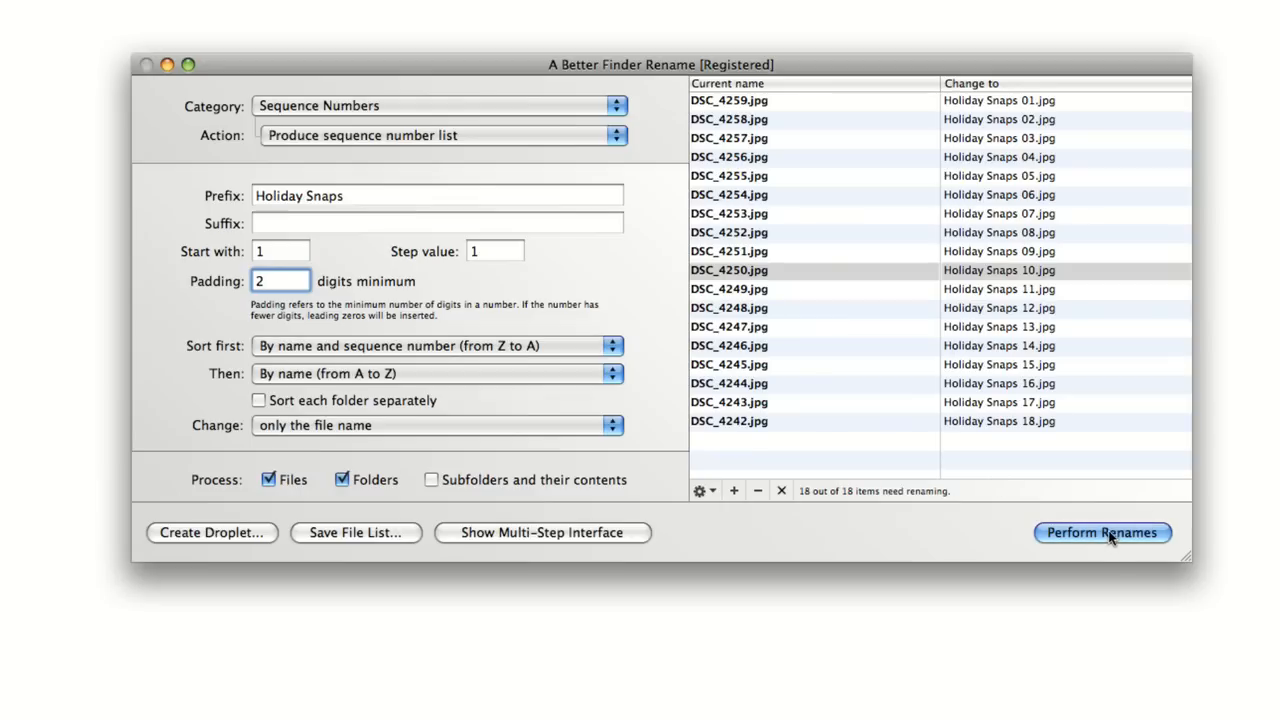
# Perform the renames, confirming the first file then renaming all remaining photos
pyautogui.click(1102, 532)
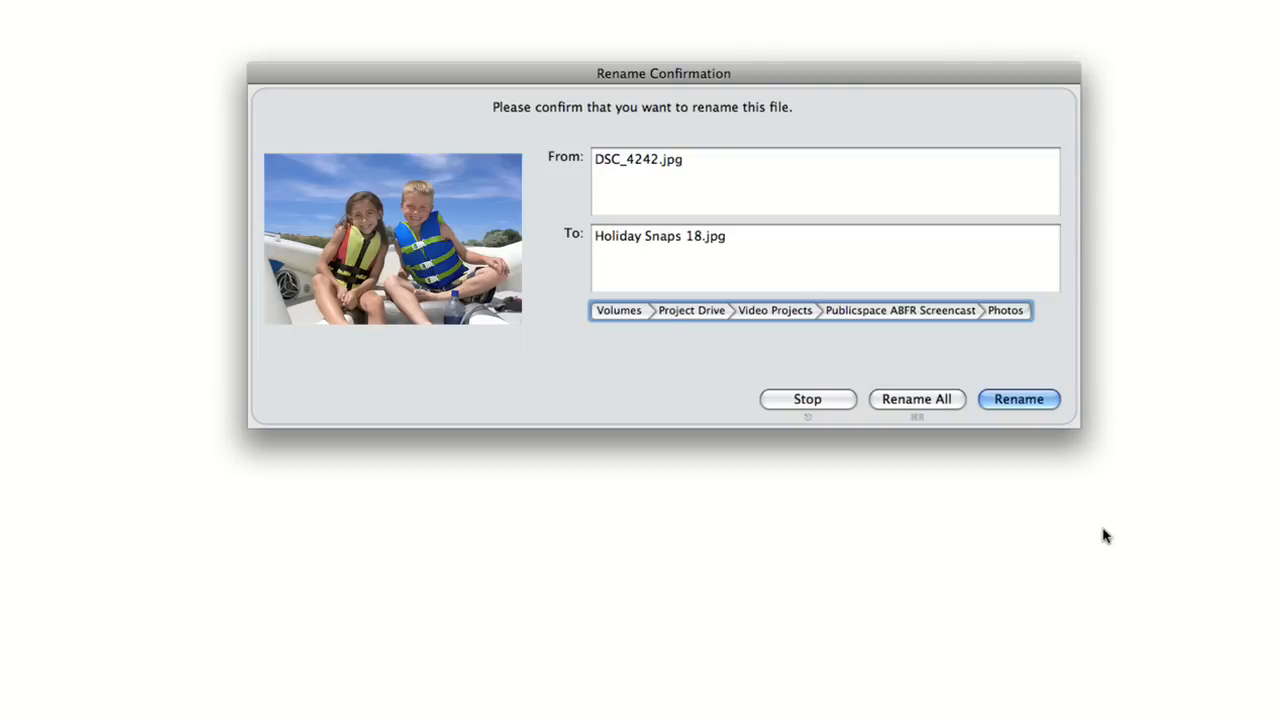
pyautogui.click(1018, 400)
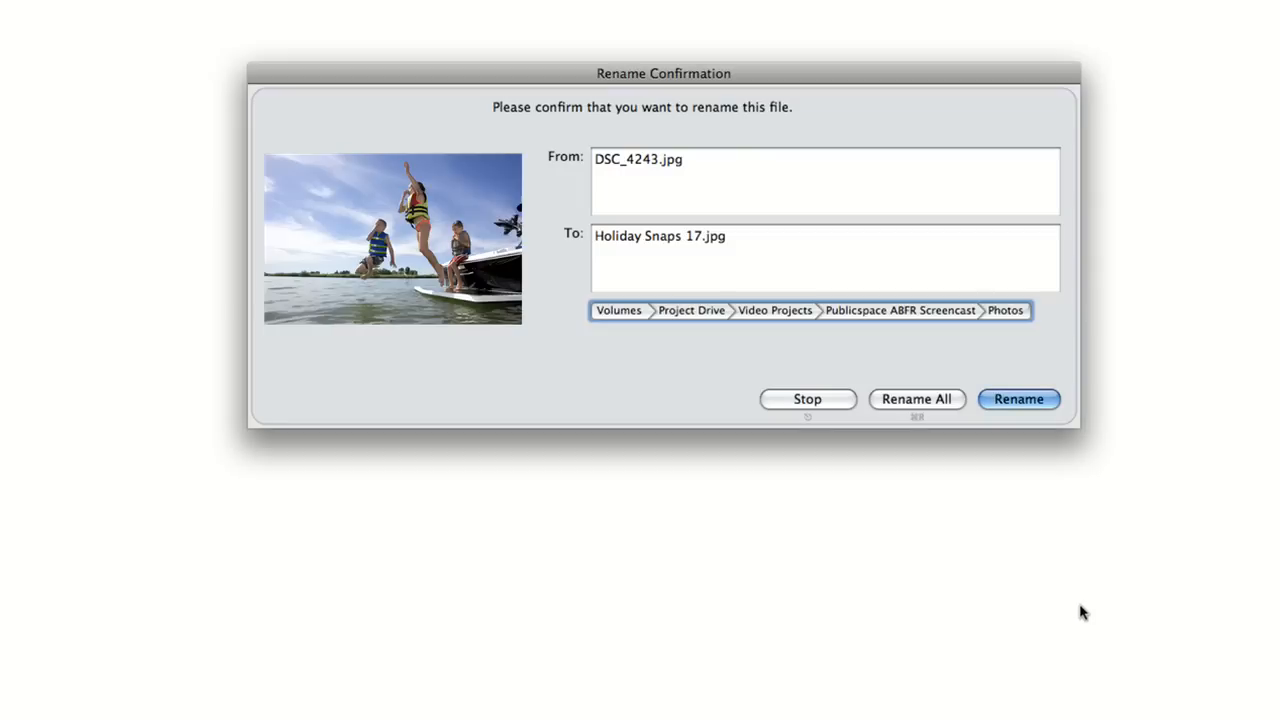
pyautogui.moveTo(916, 400)
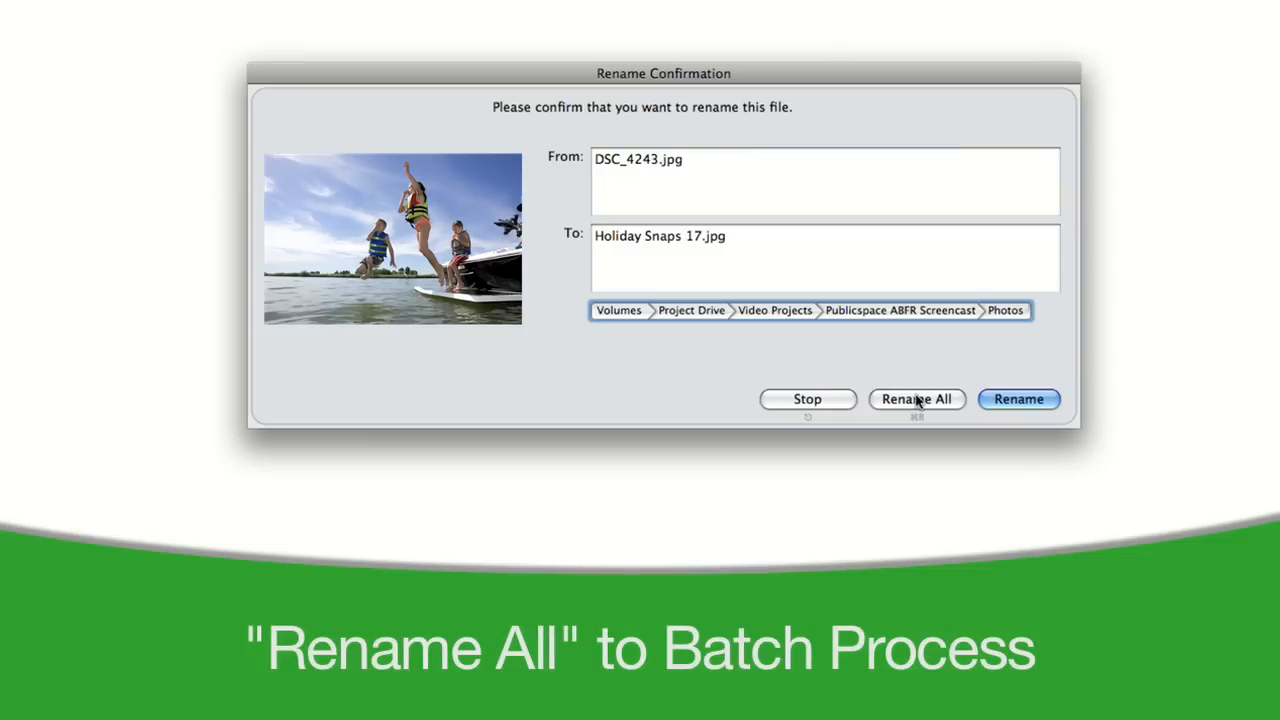
pyautogui.click(916, 400)
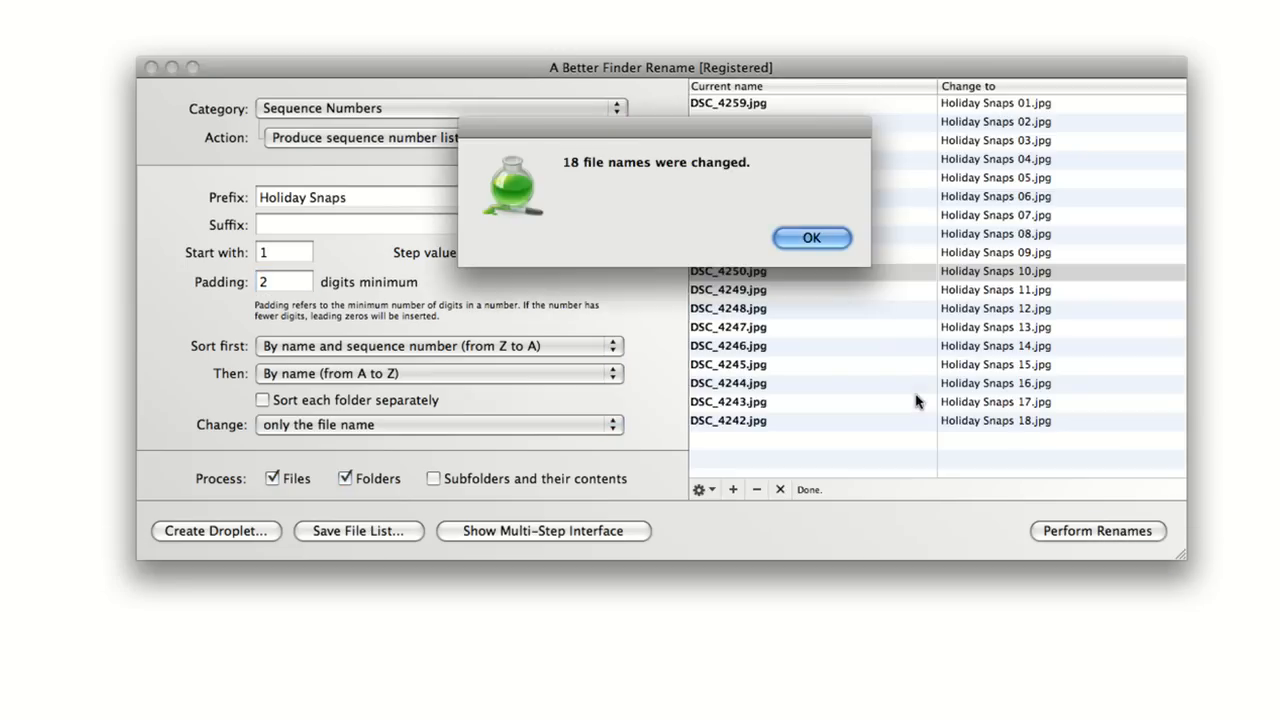
pyautogui.moveTo(914, 404)
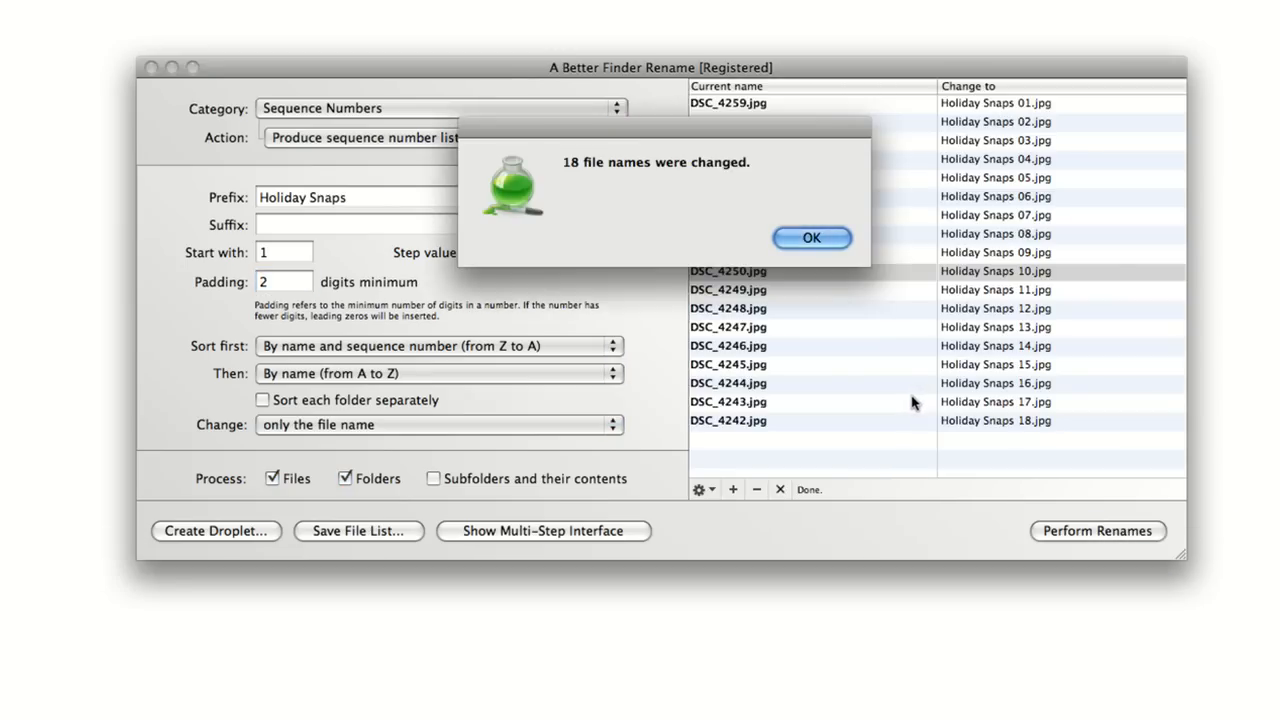
# Acknowledge the notice that 18 file names were changed
pyautogui.click(812, 238)
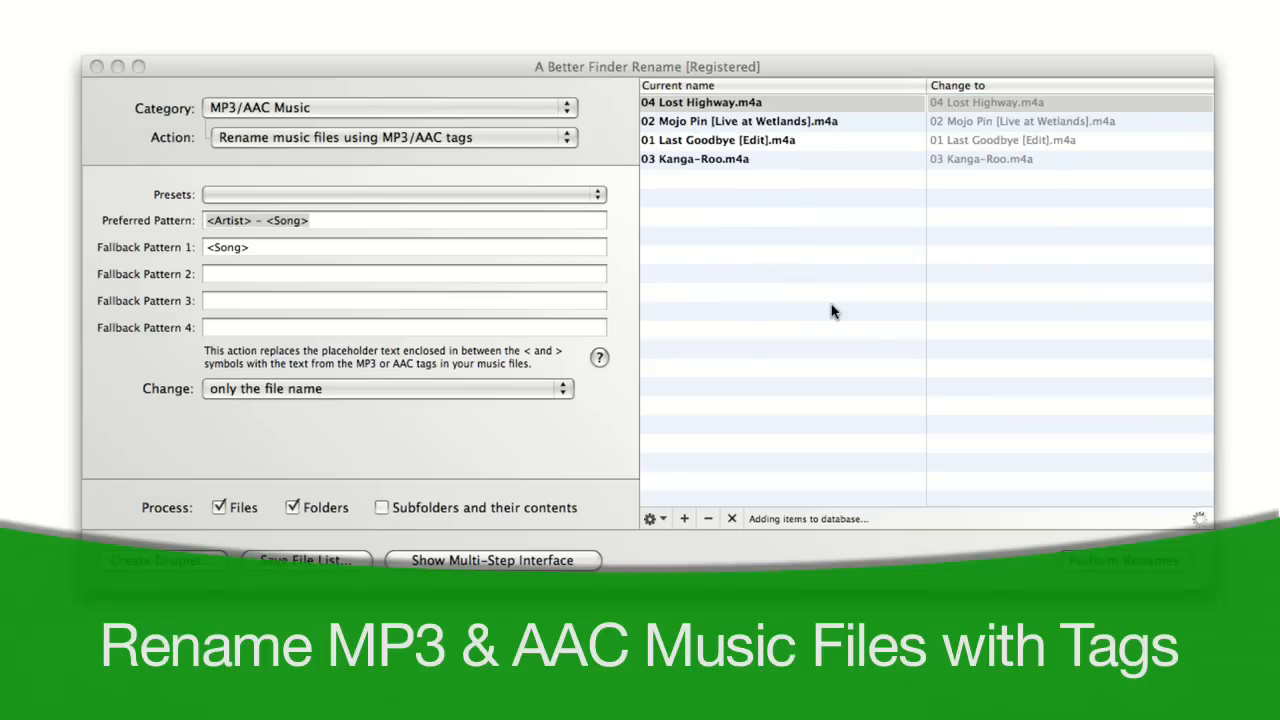
# Pick an artist–song tag pattern preset for the four music tracks
pyautogui.click(400, 194)
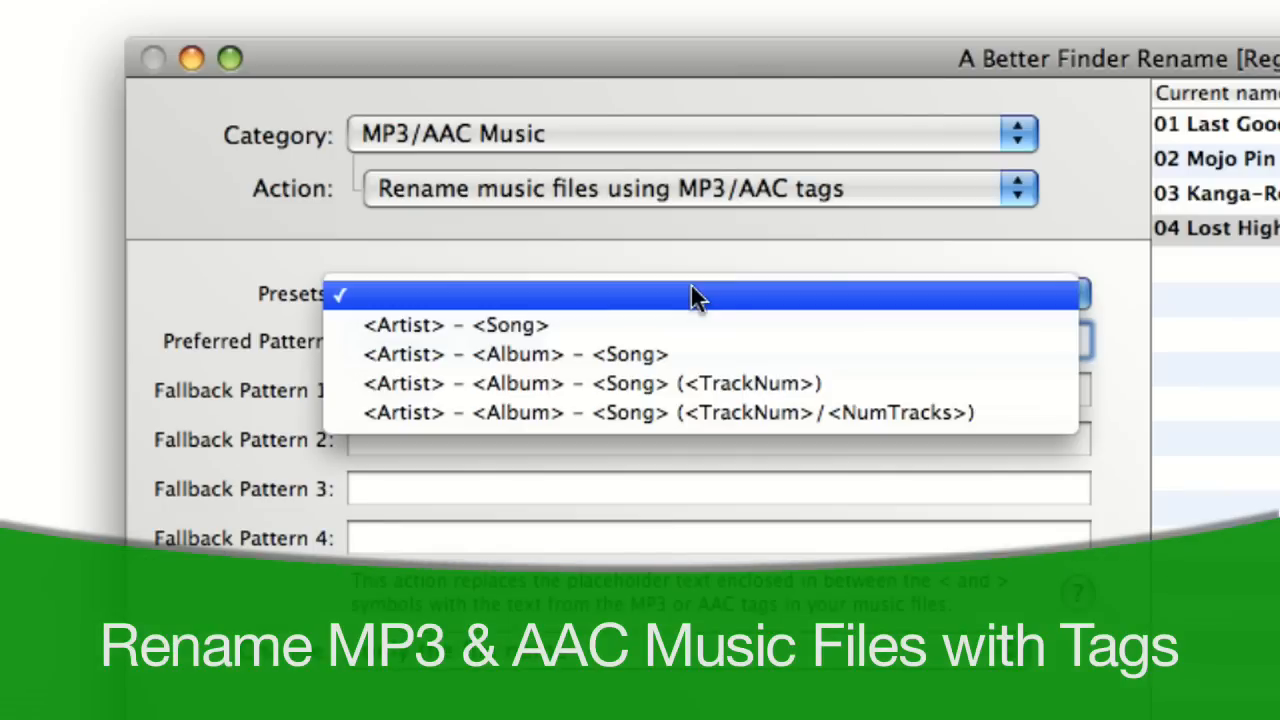
pyautogui.click(516, 354)
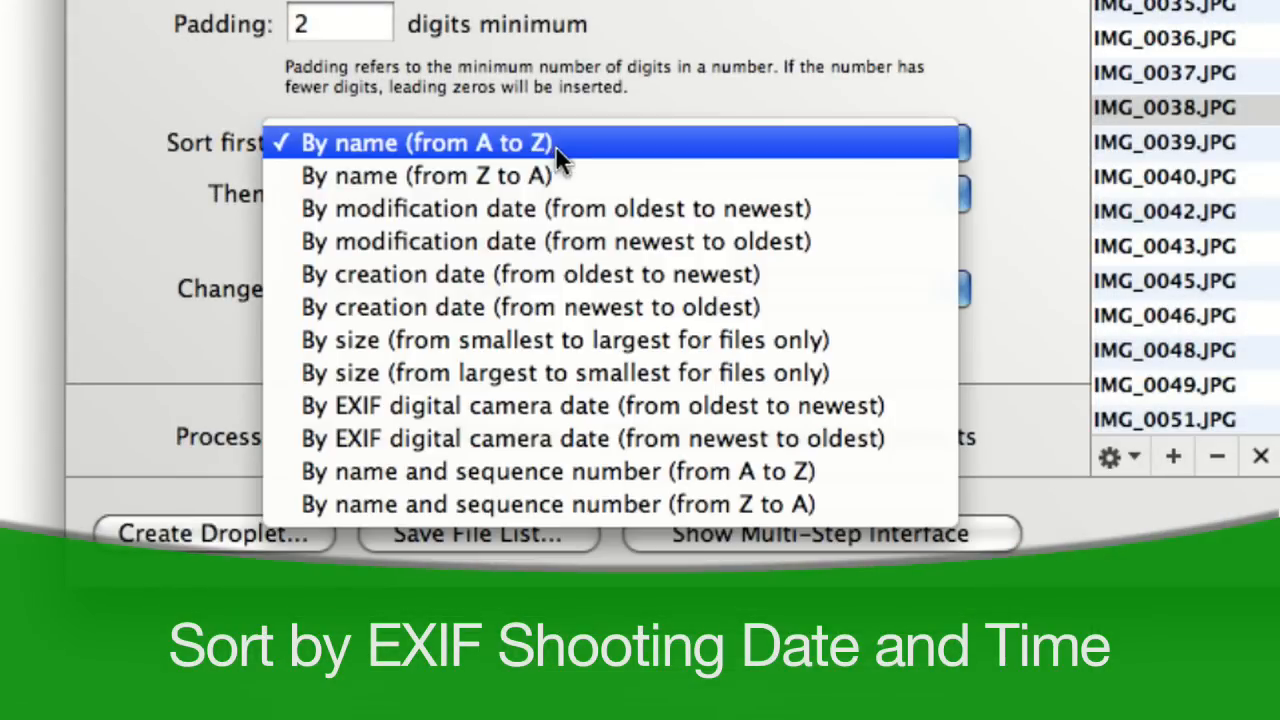
# Sort photos by EXIF camera date and move to the multi-step renaming interface
pyautogui.click(588, 404)
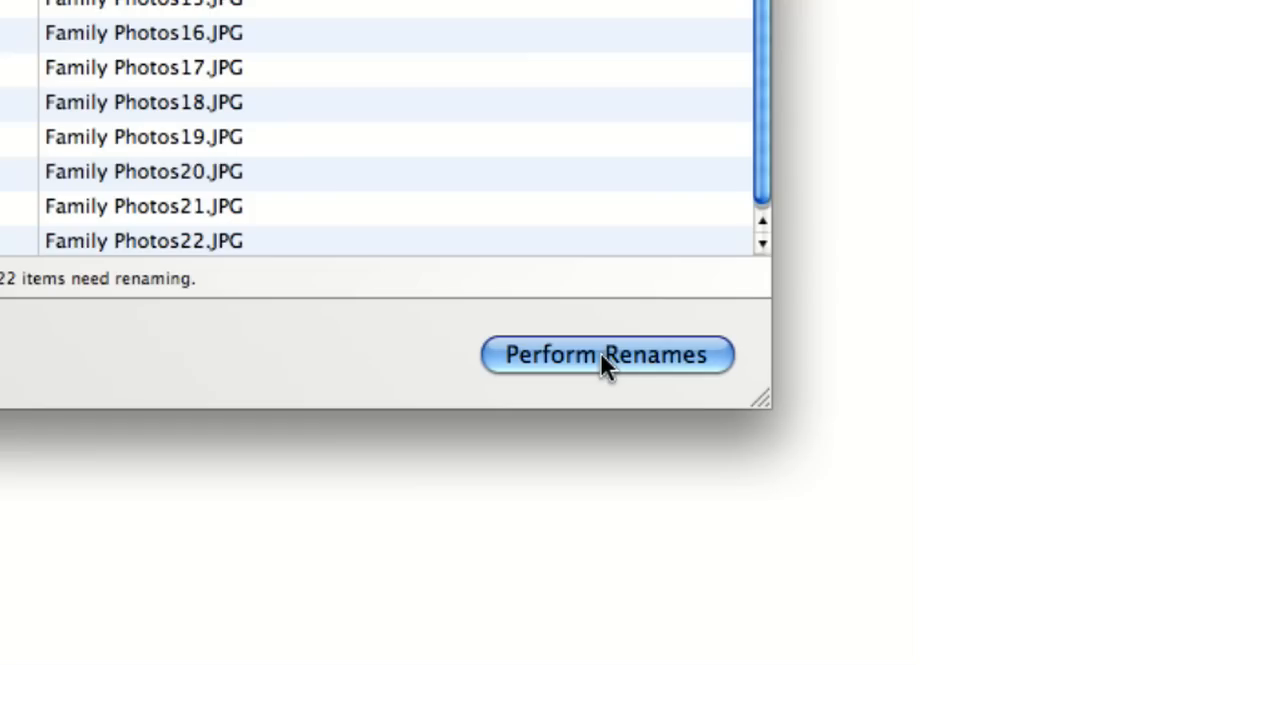
pyautogui.click(608, 354)
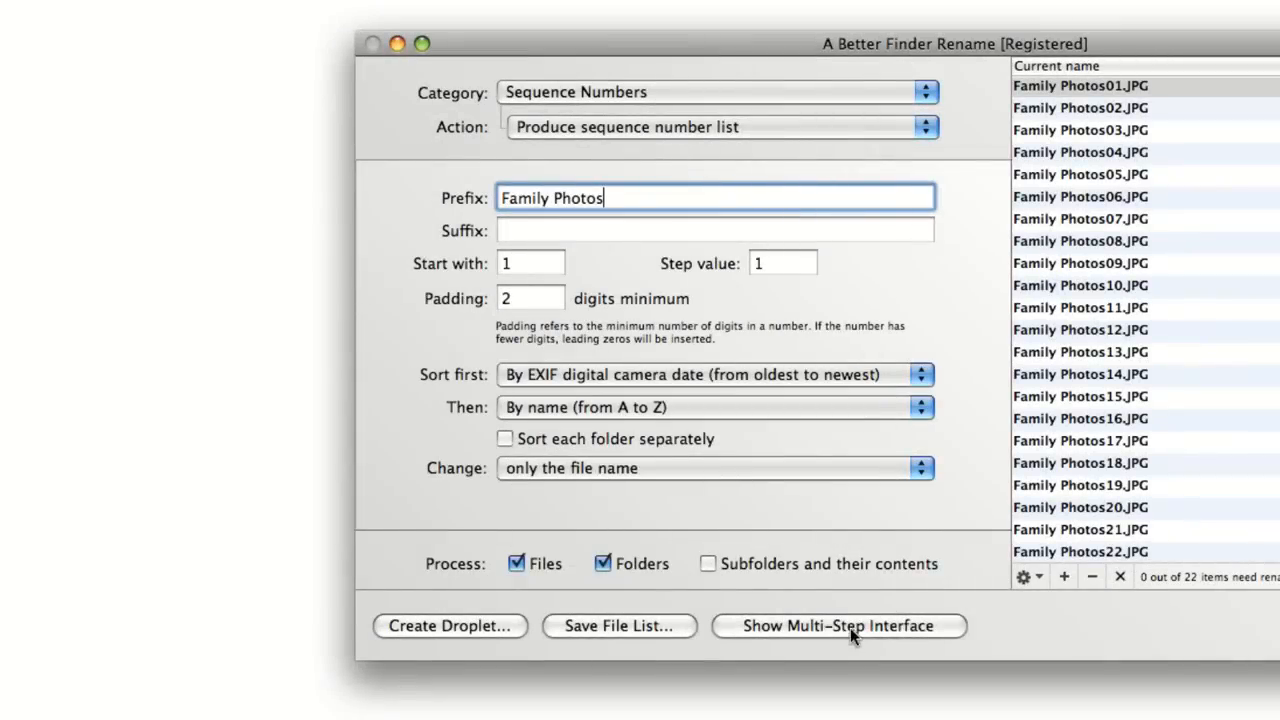
pyautogui.click(840, 626)
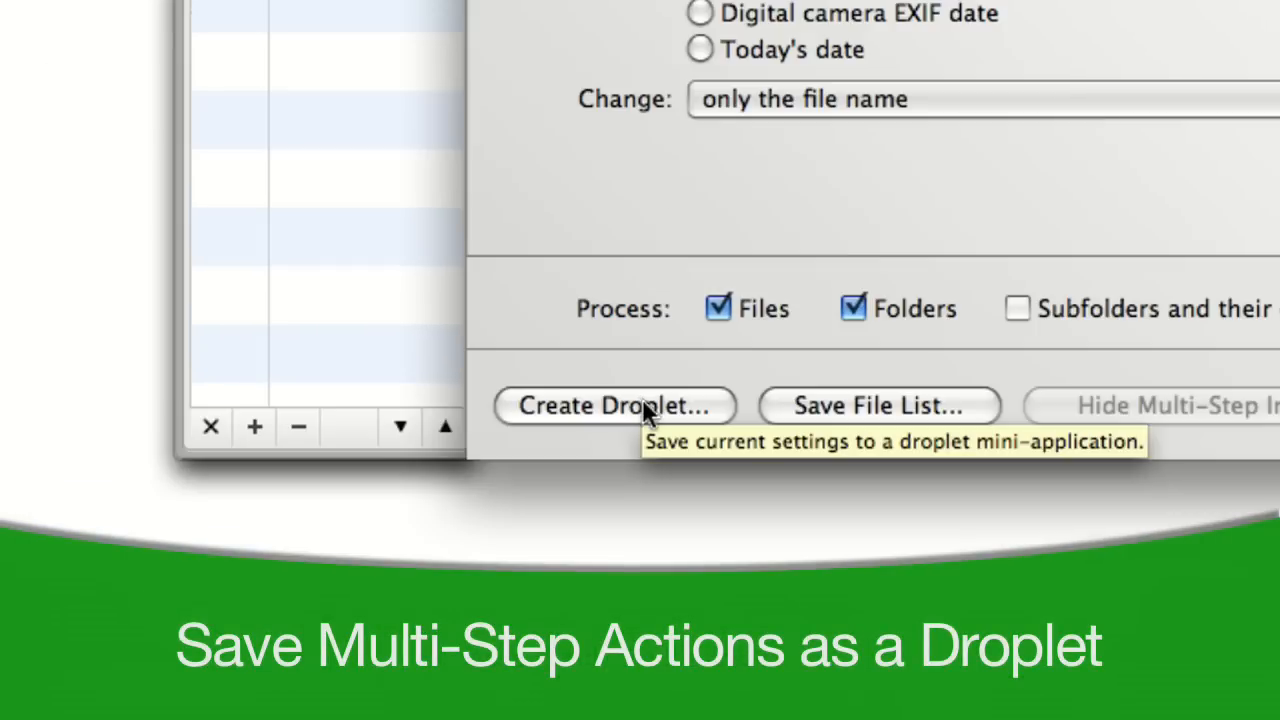
# Save the settings as a Photo Rename droplet and drop DSC_1440.jpg onto it
pyautogui.click(616, 404)
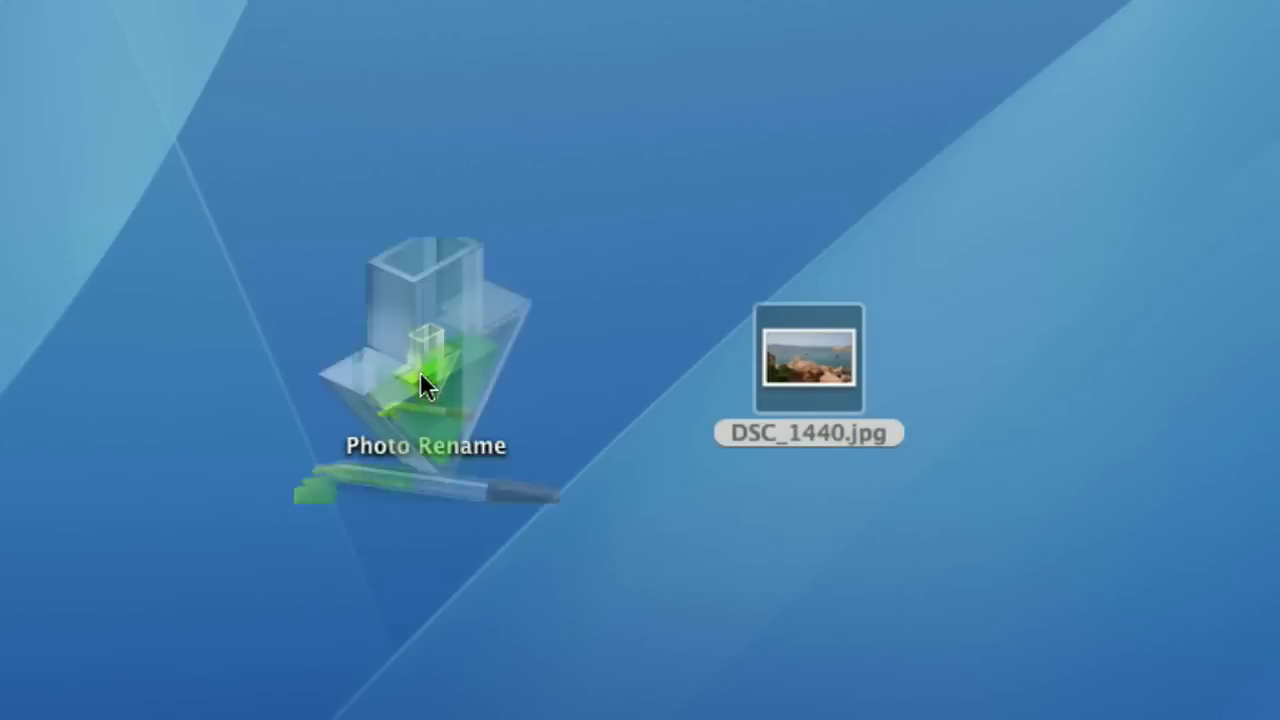
pyautogui.moveTo(810, 360); pyautogui.dragTo(420, 384)
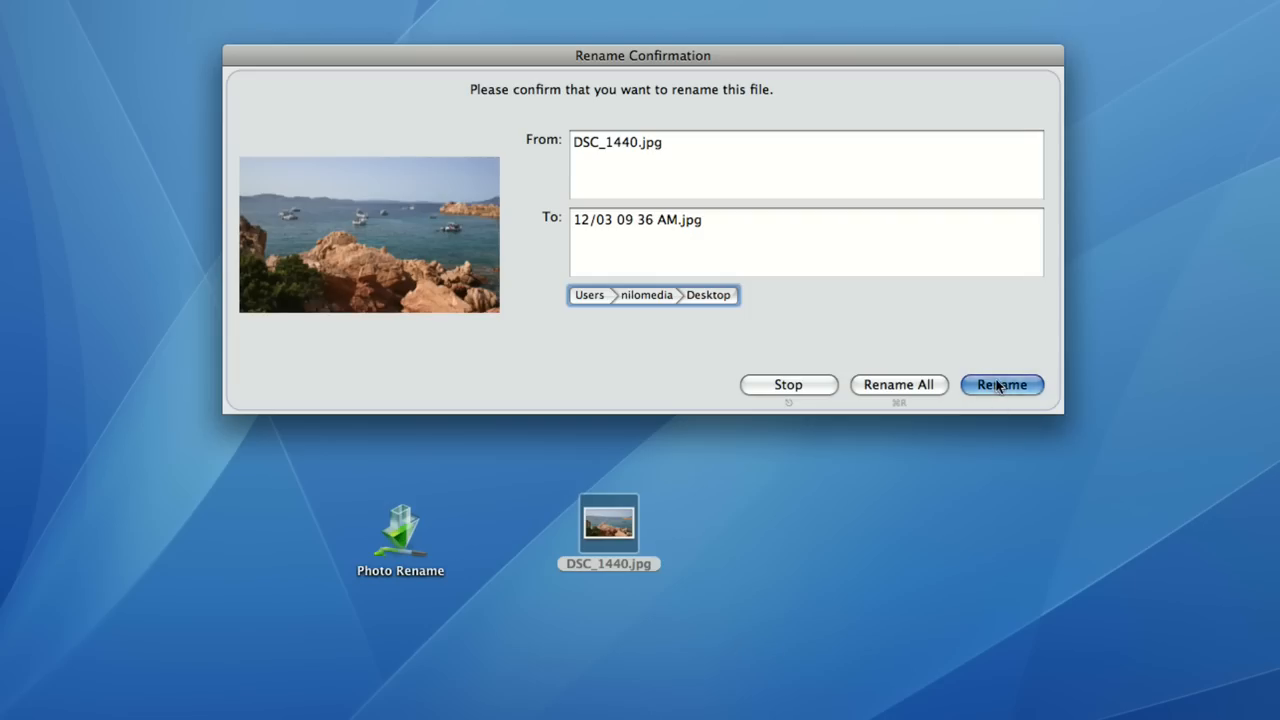